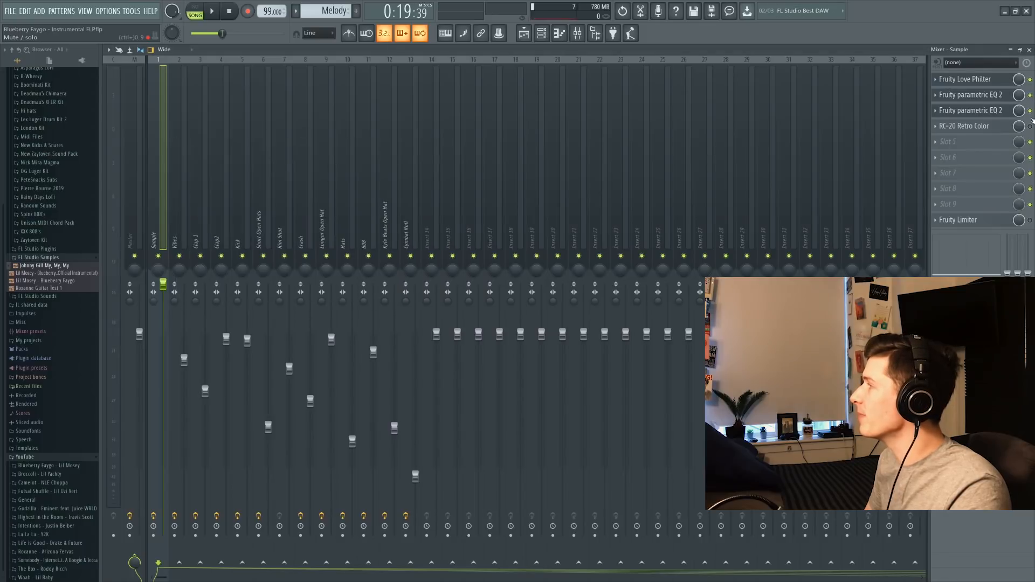
# Bring up the RC-20 Retro Color effect window on the Sample mixer track.
pyautogui.click(961, 125)
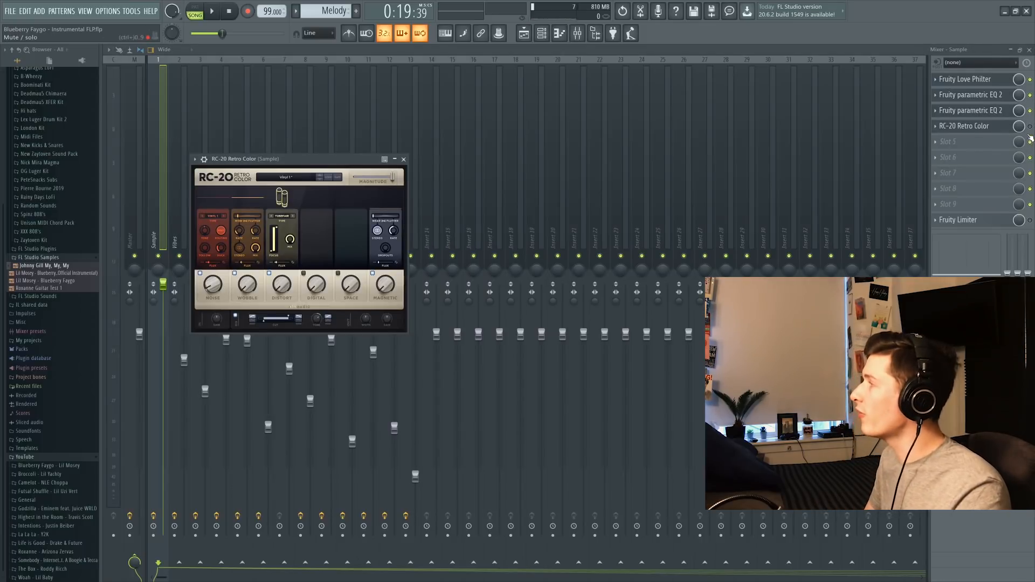
pyautogui.click(403, 158)
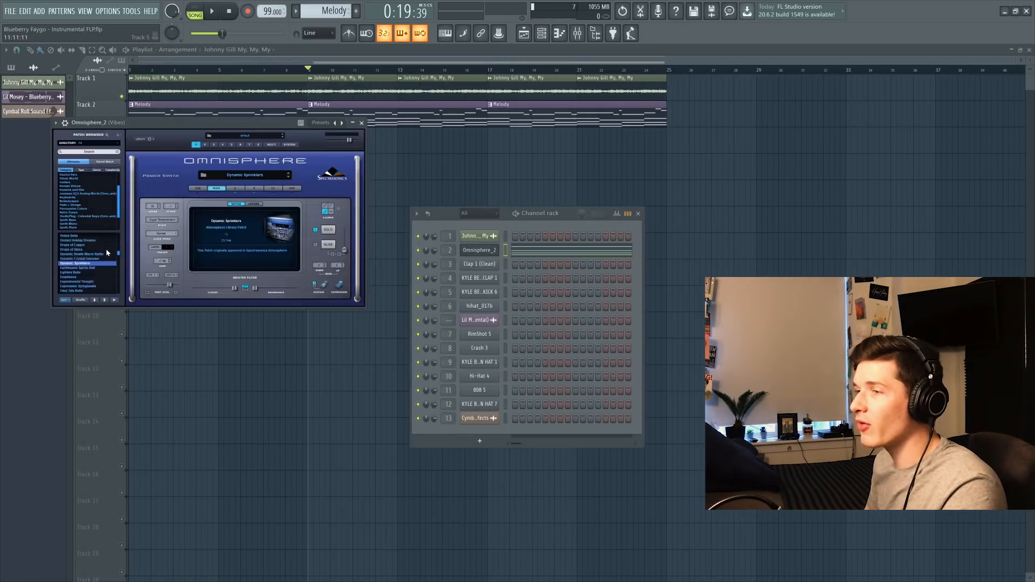
# Inspect the Vibes track's RC-20 Retro Color effect, then return to the playlist.
pyautogui.click(236, 187)
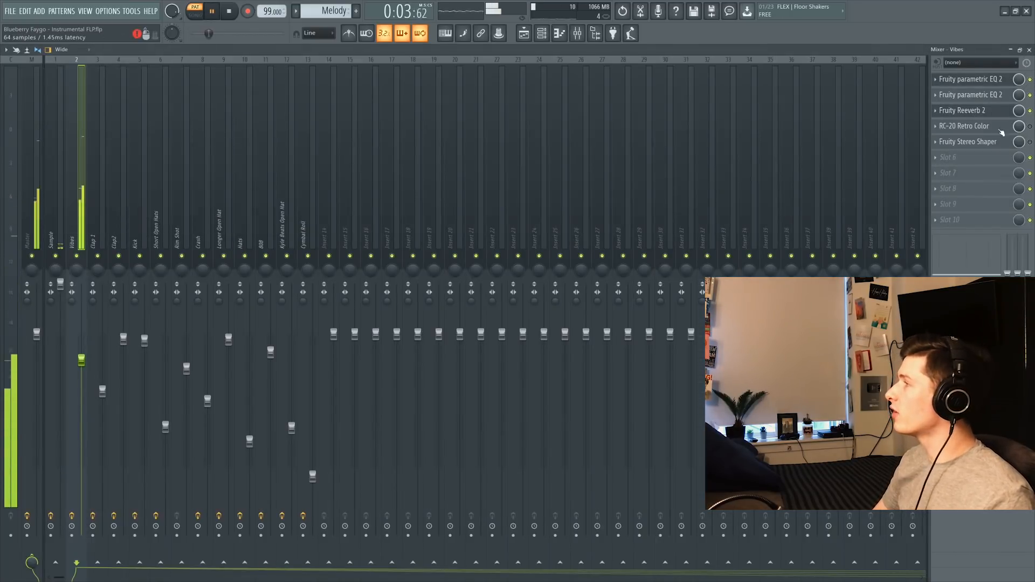
pyautogui.click(963, 125)
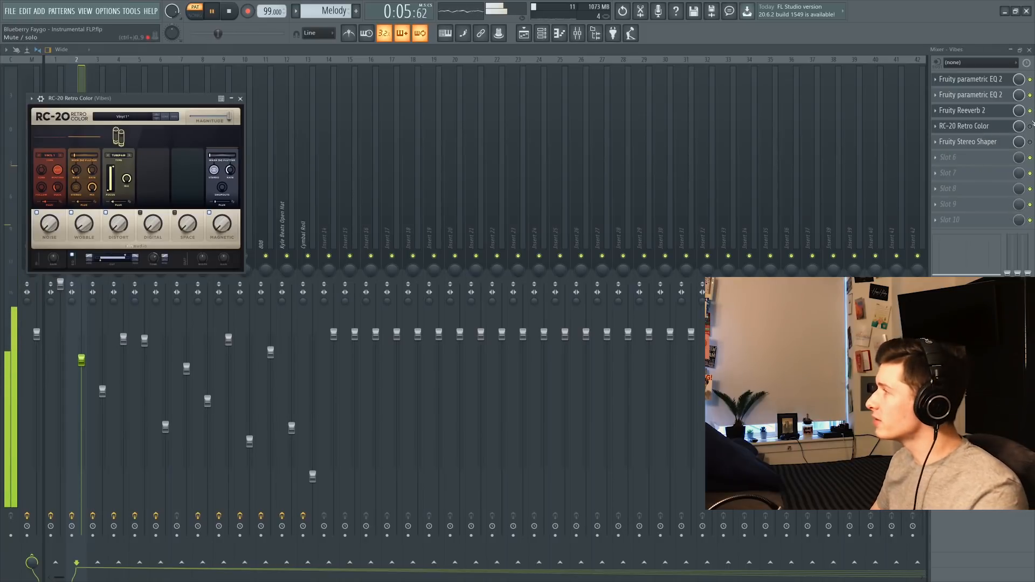
pyautogui.click(968, 143)
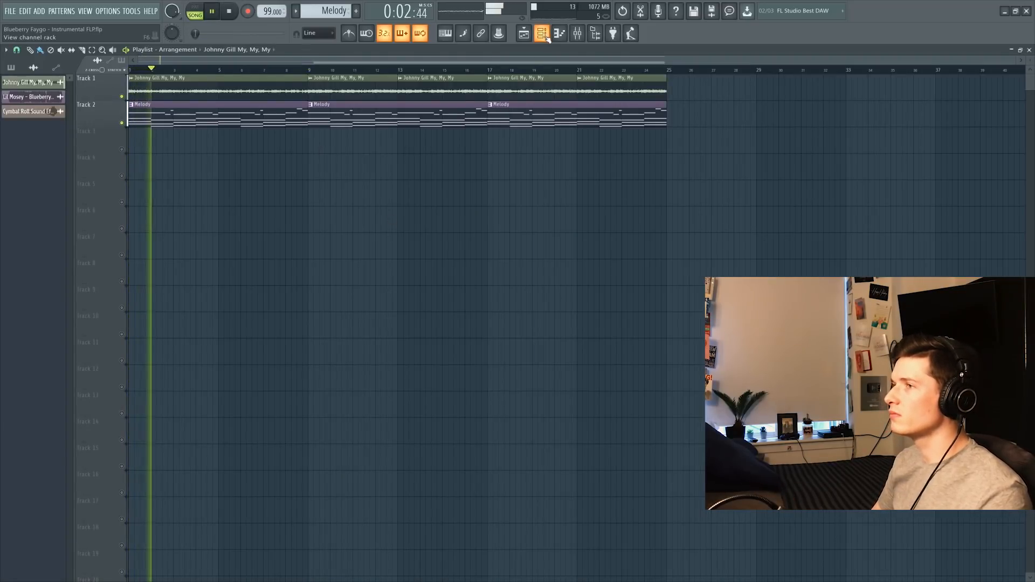
# Build the Clap pattern in the Channel Rack and place it on Track 3.
pyautogui.click(540, 34)
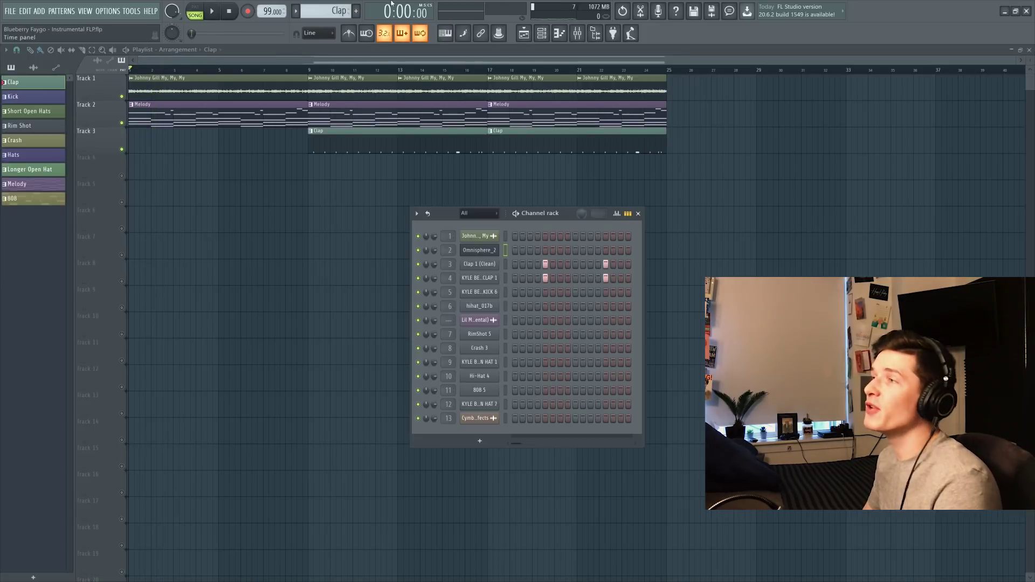
pyautogui.click(479, 263)
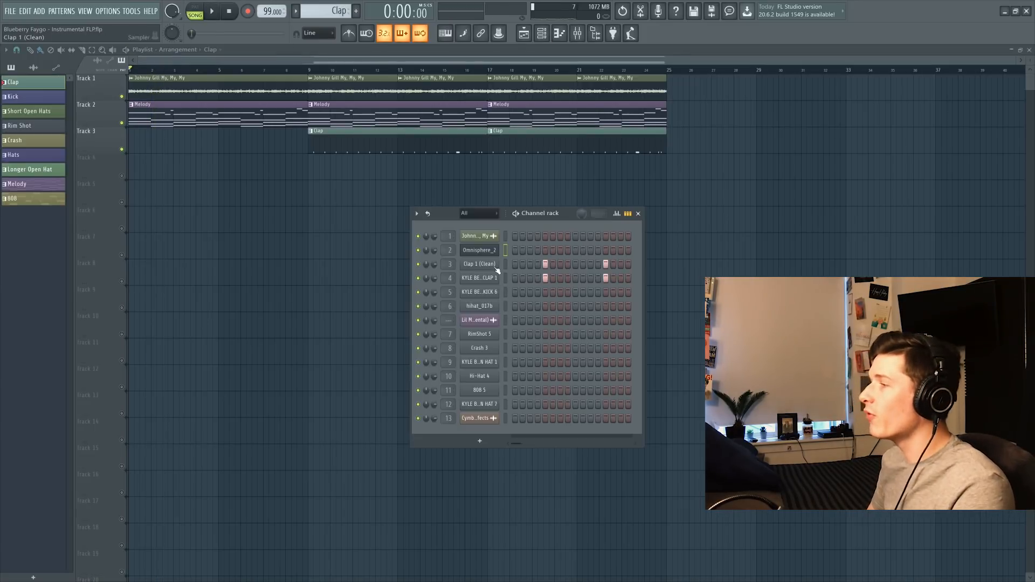
pyautogui.click(479, 263)
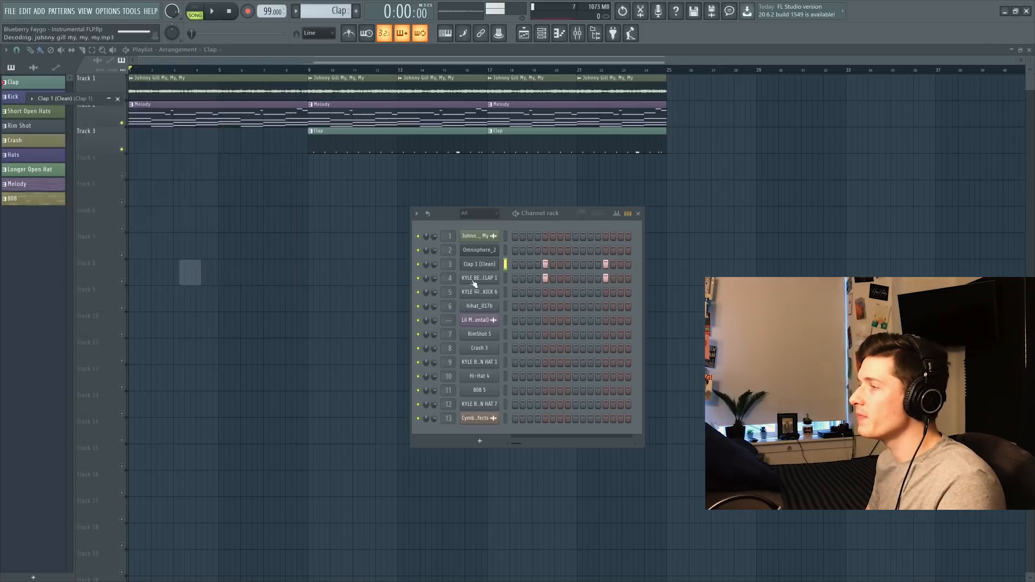
pyautogui.click(479, 278)
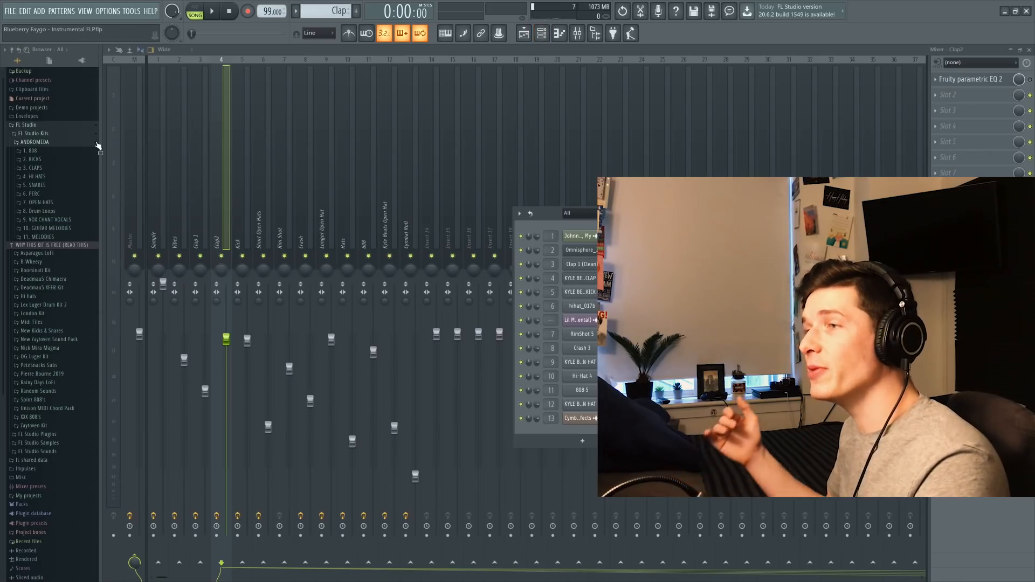
# Browse the Andromeda kit's CLAPS sample folder.
pyautogui.click(26, 149)
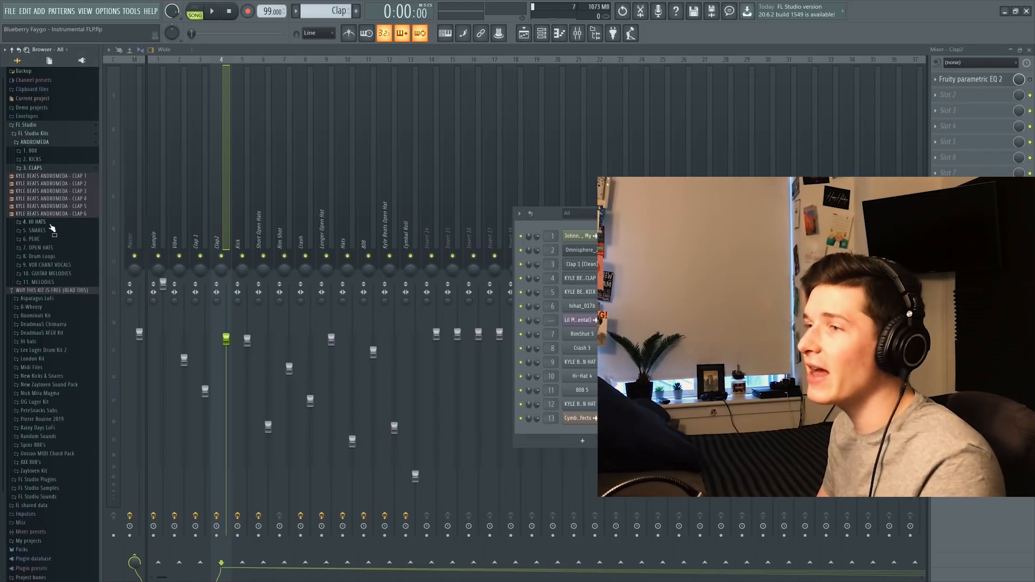
pyautogui.click(34, 223)
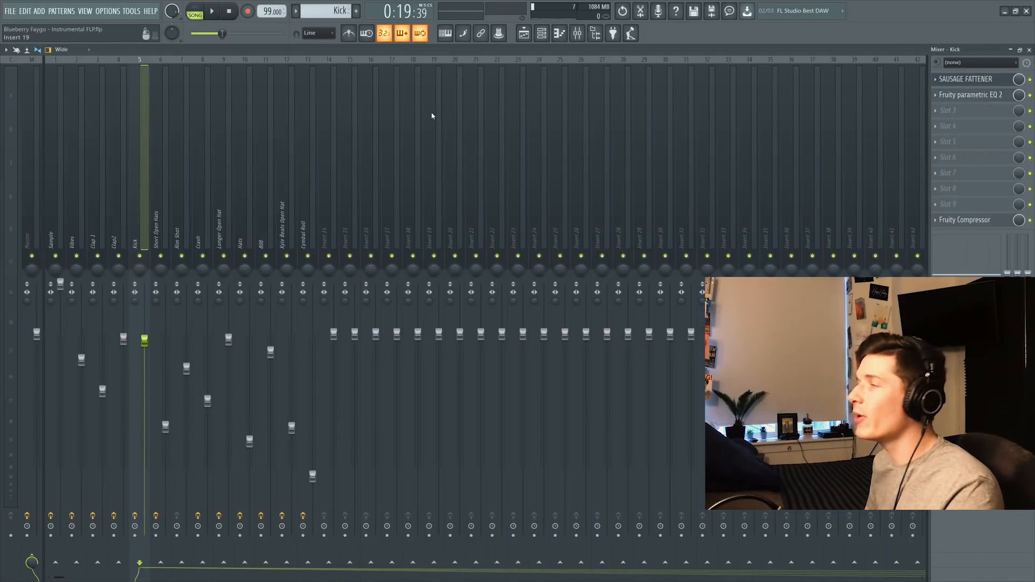
# Set up the Kick mixer effects and place the Kick pattern in the playlist.
pyautogui.click(959, 78)
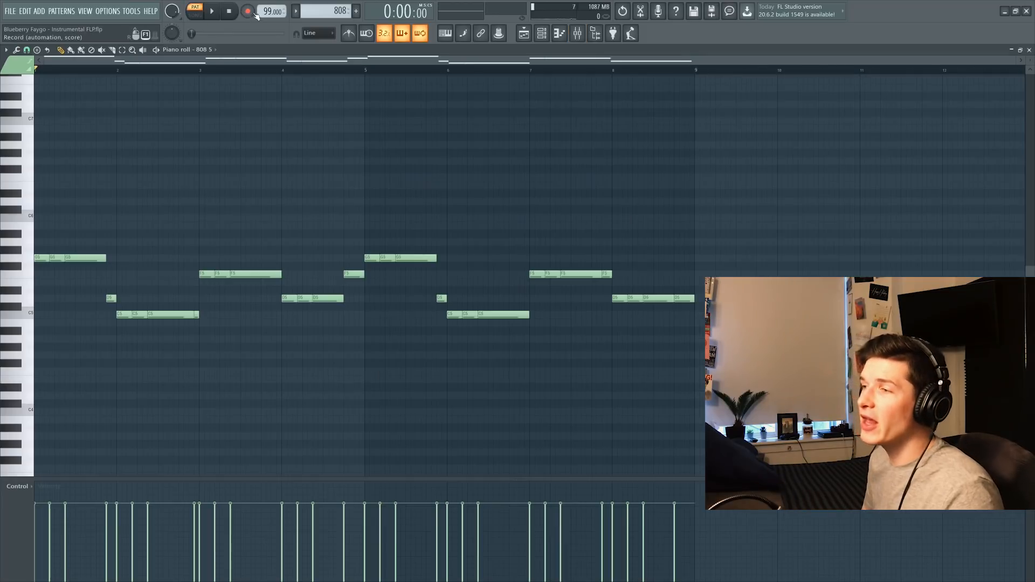
pyautogui.click(214, 11)
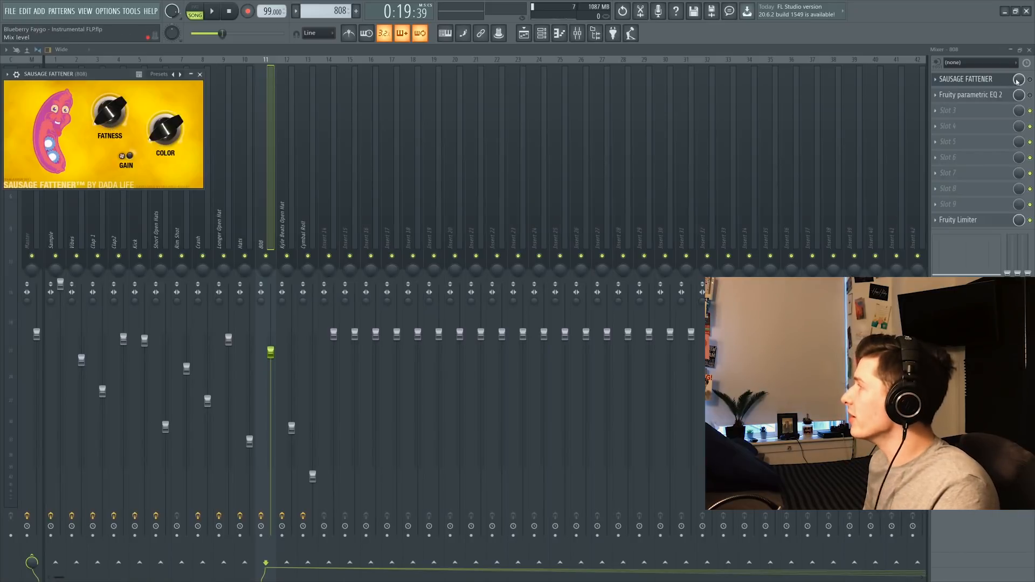
# Review the 808 track's parametric EQ and open the RimShot 5 channel settings.
pyautogui.click(970, 95)
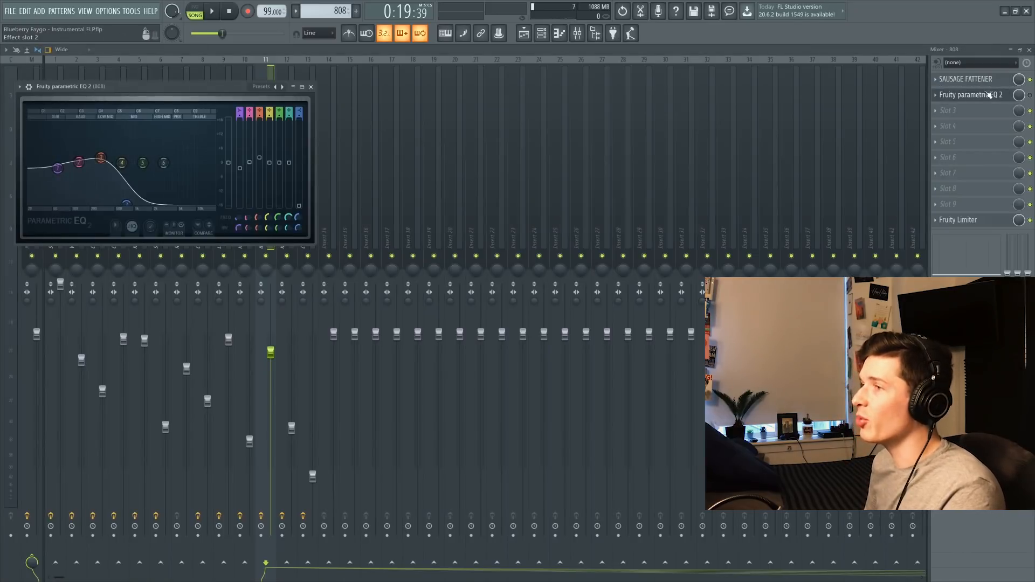
pyautogui.click(311, 86)
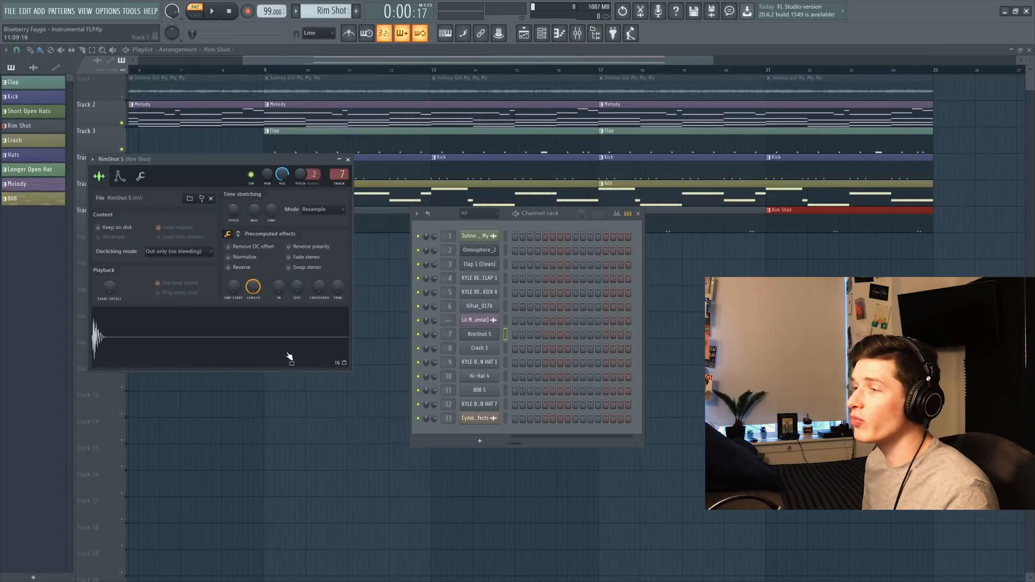
pyautogui.moveTo(267, 321)
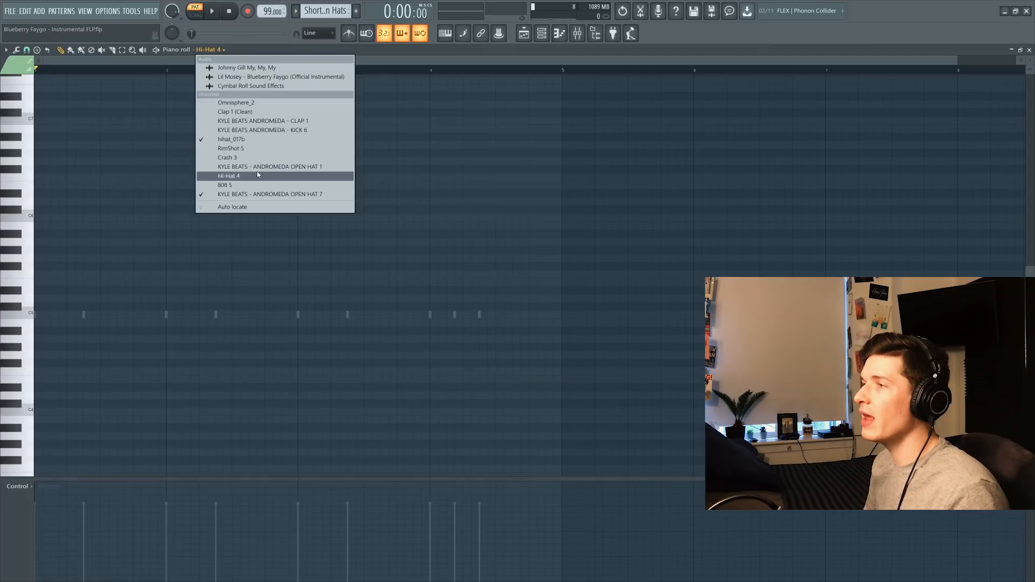
# Switch the Piano roll to the Hi-Hat 4 channel for the hat patterns on Tracks 7–9.
pyautogui.click(230, 139)
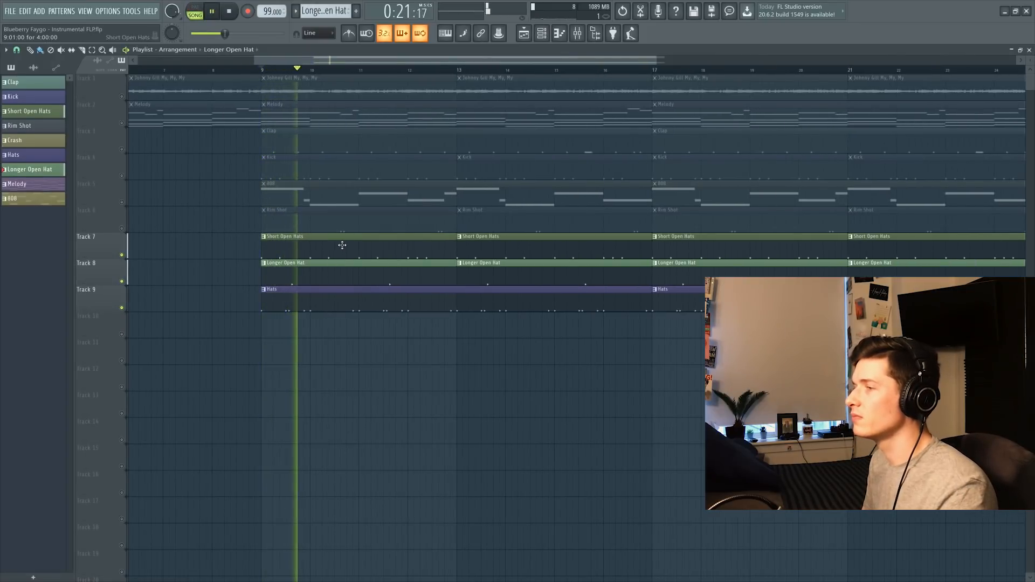
pyautogui.click(578, 32)
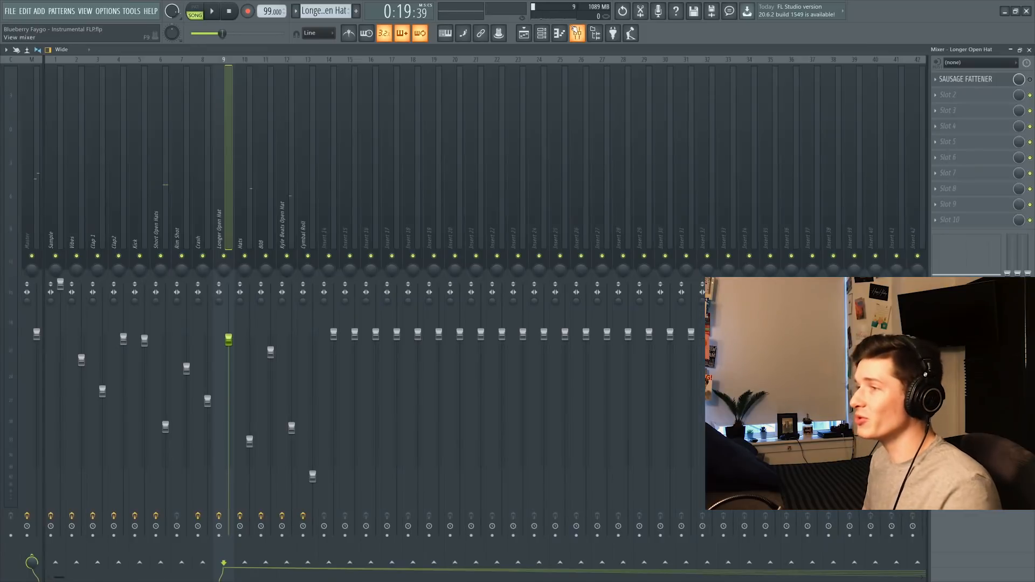
pyautogui.click(160, 232)
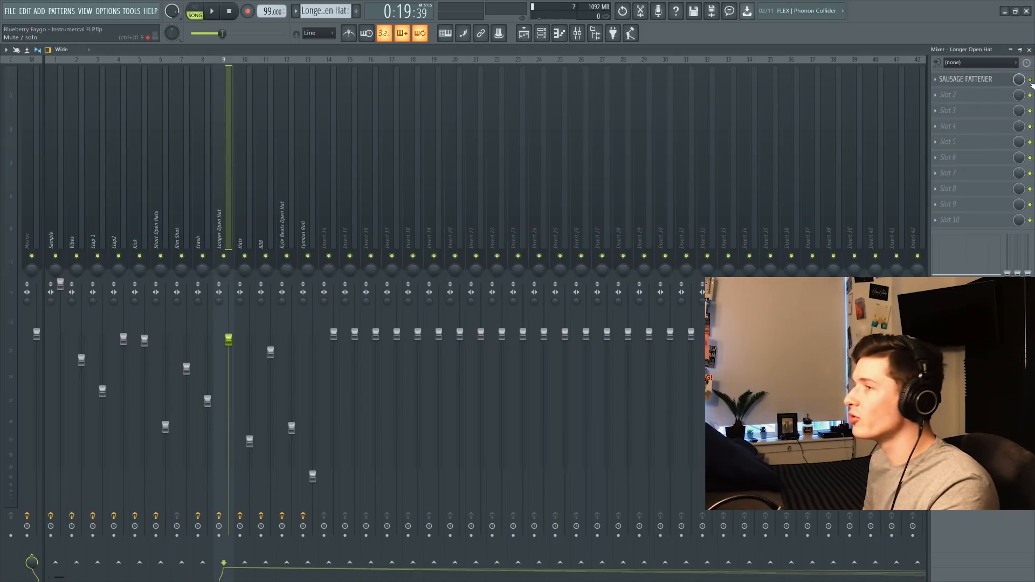
pyautogui.click(245, 243)
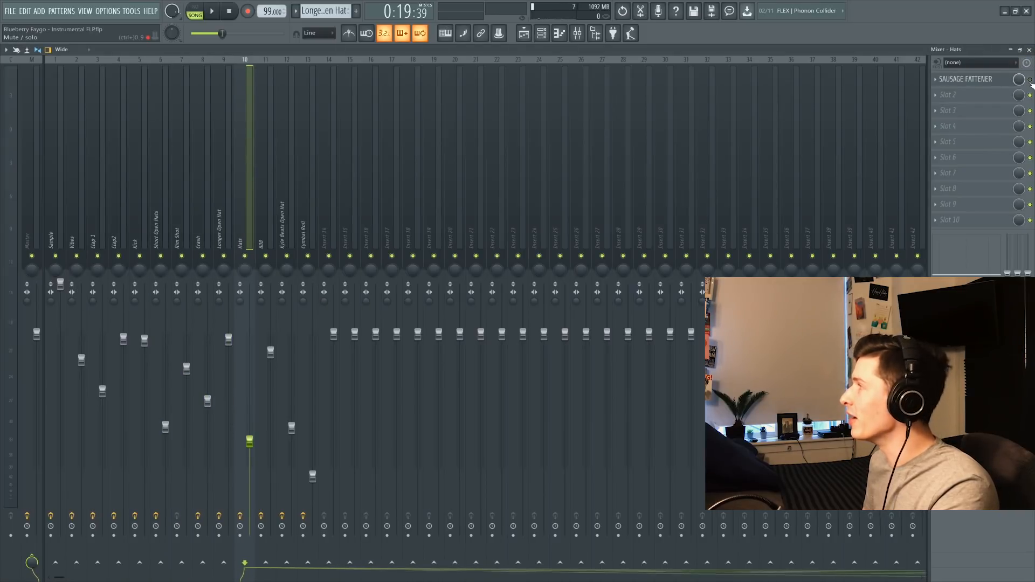
pyautogui.click(965, 79)
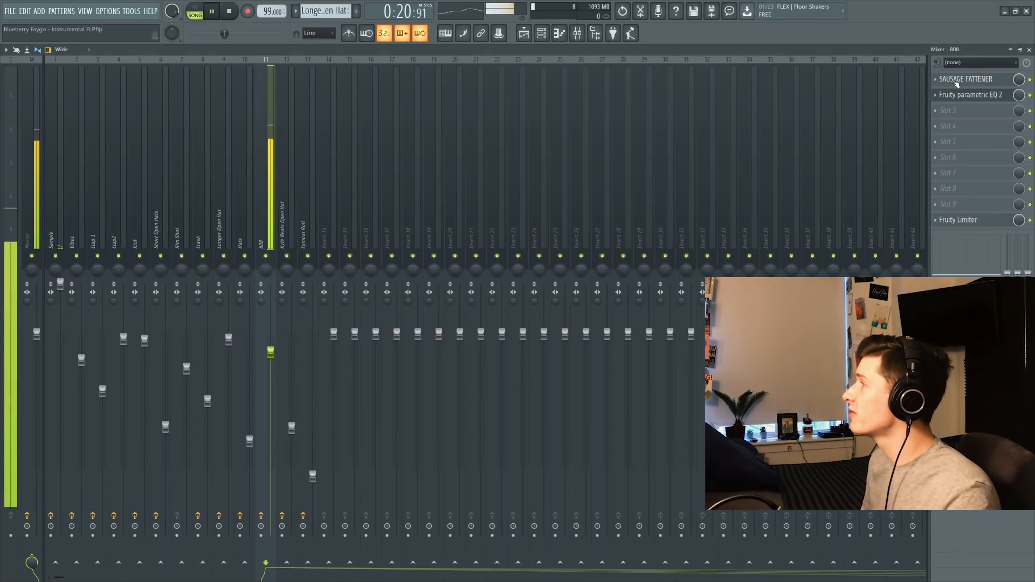
pyautogui.click(966, 79)
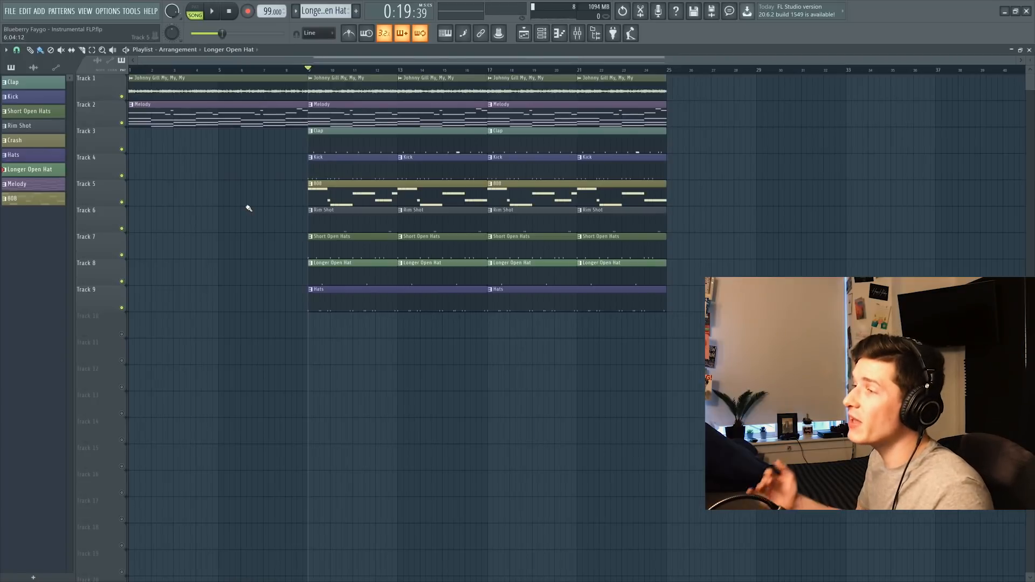
pyautogui.click(214, 12)
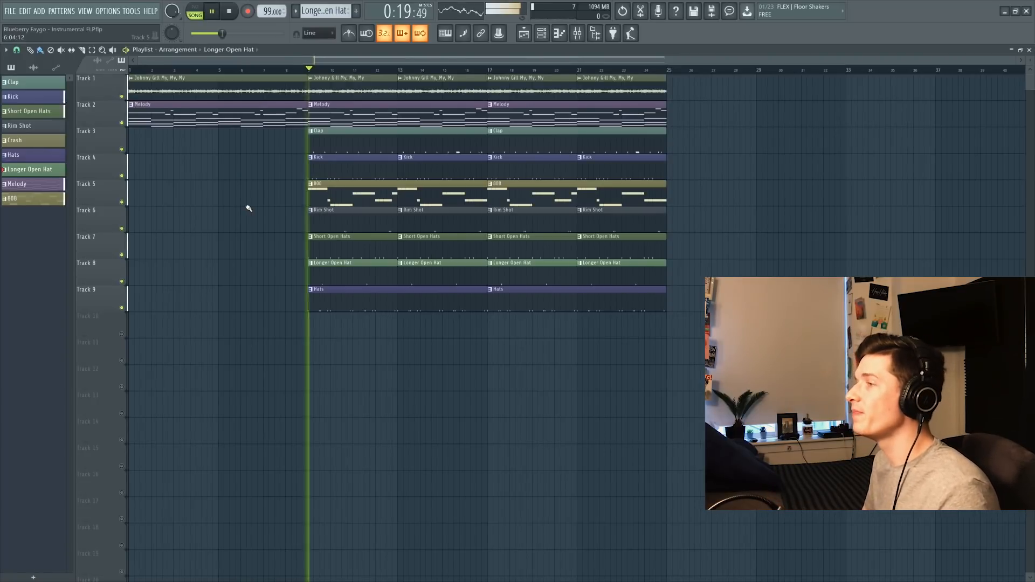